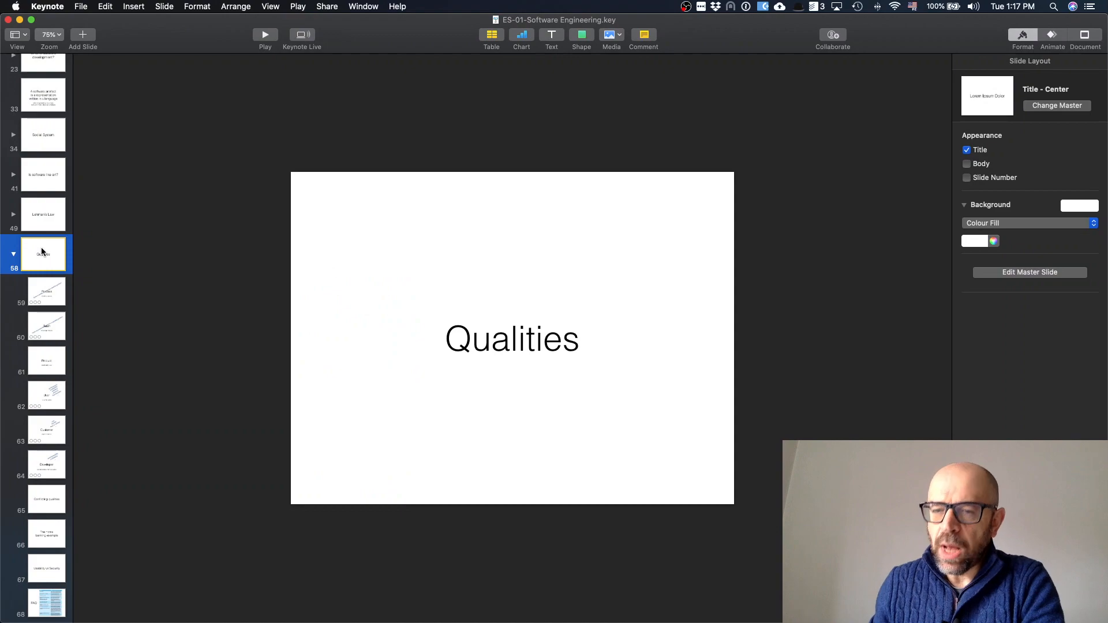
Step: Show slide 59, 'Process', with its 'industrial process' subtitle
{"action": "left_click", "coordinate": [45, 291]}
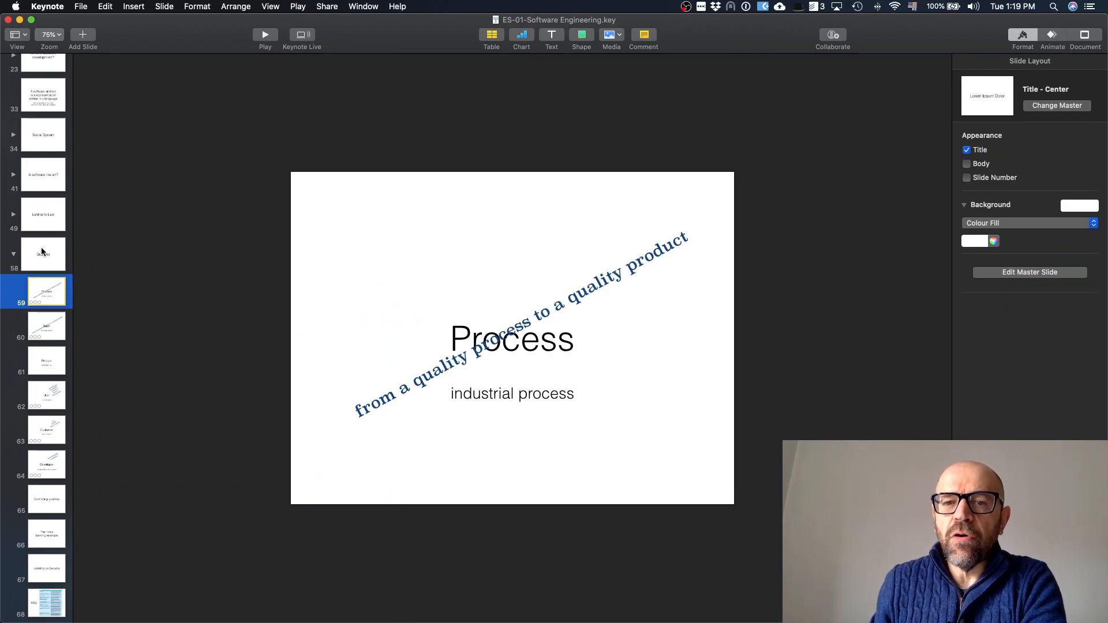
Step: Show slide 60 'Team', then slide 61 'Product' on the stakeholders view
{"action": "left_click", "coordinate": [46, 326]}
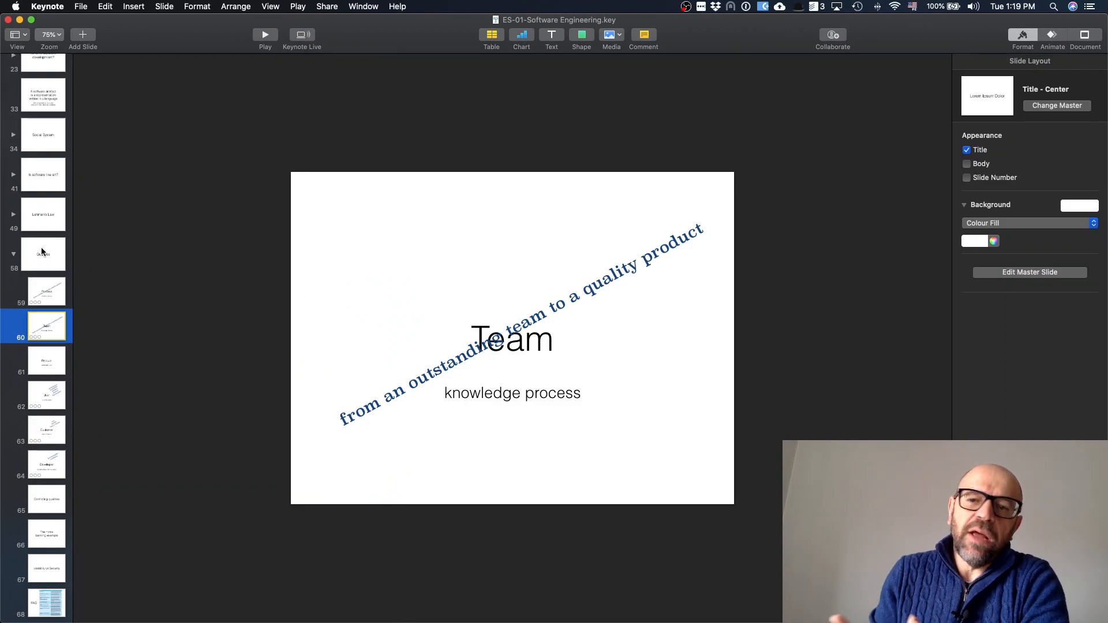
{"action": "left_click", "coordinate": [46, 360]}
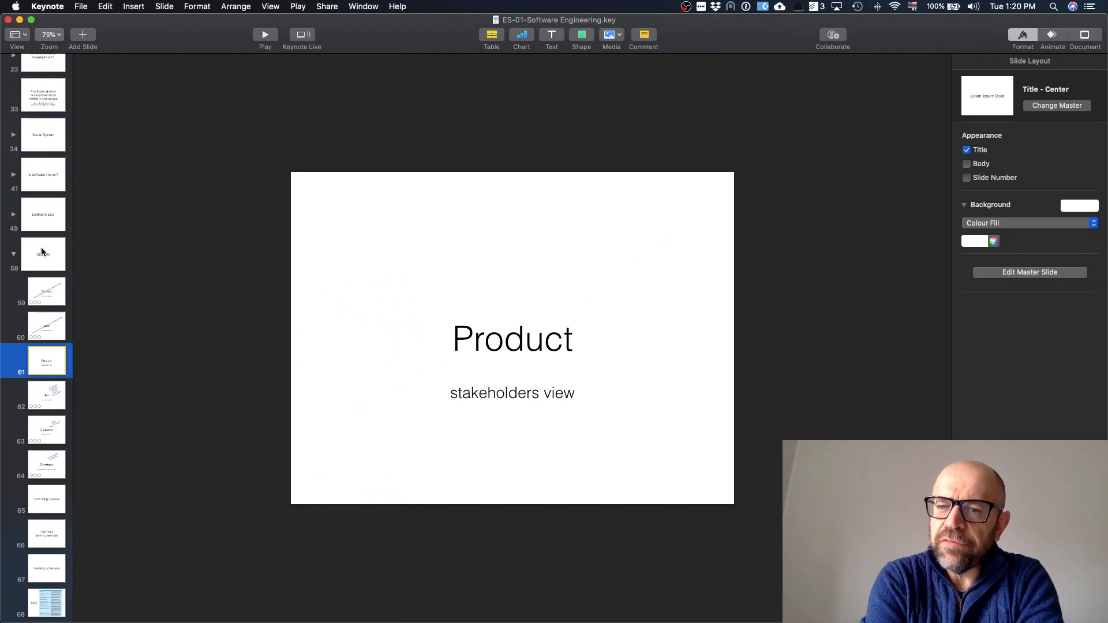
Step: Show slide 62 'User', then slide 63 'Customer' subtitled 'pays the system'
{"action": "left_click", "coordinate": [45, 394]}
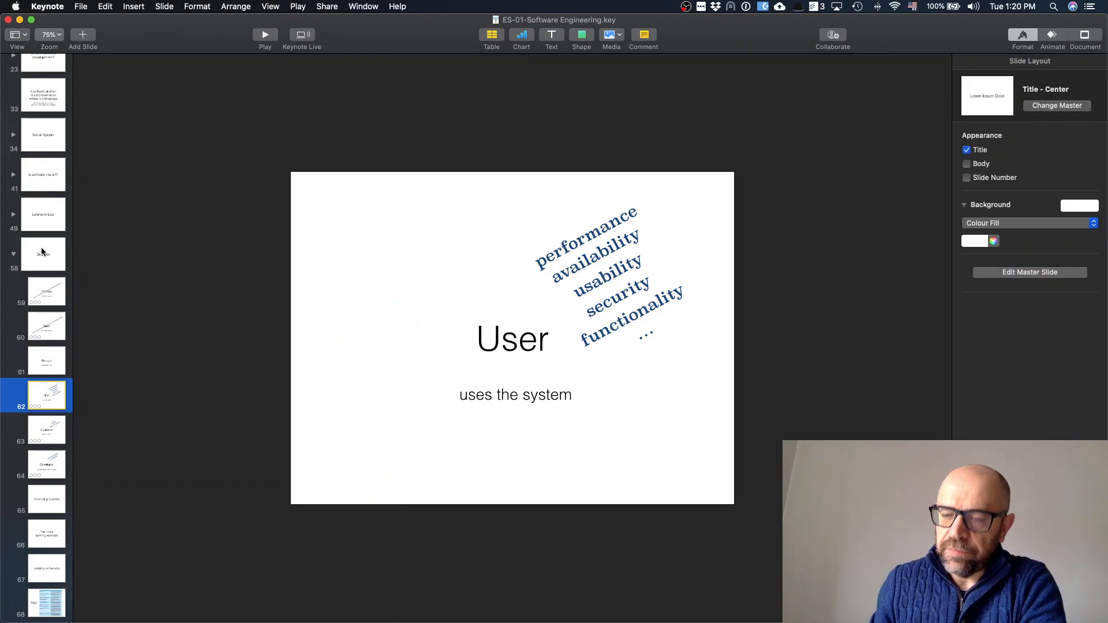
{"action": "left_click", "coordinate": [45, 430]}
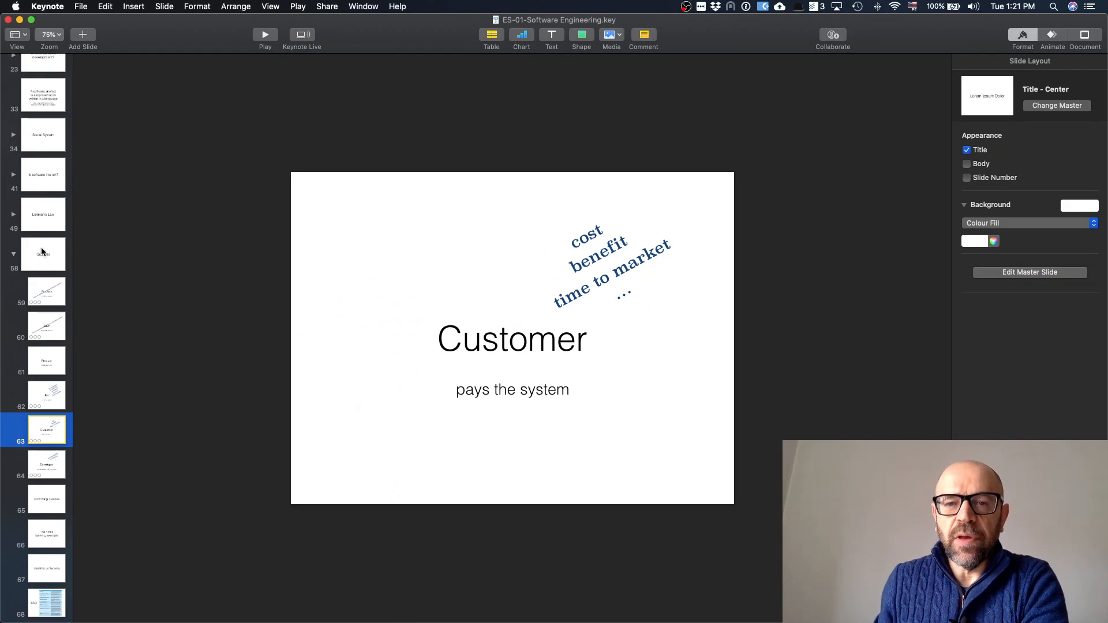
Step: Show slide 64 'Developer' listing maintainability and readability
{"action": "left_click", "coordinate": [47, 464]}
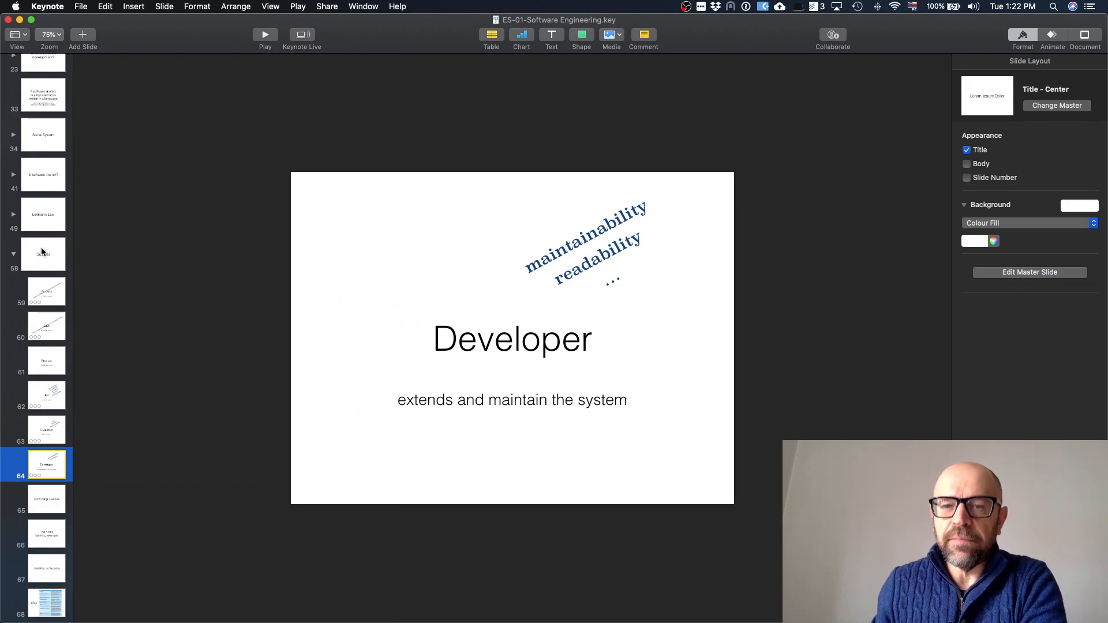
Step: Show slides 65 'Conflicting qualities', 66 'The home banking example' and 67 'Usability vs Security'
{"action": "left_click", "coordinate": [46, 499]}
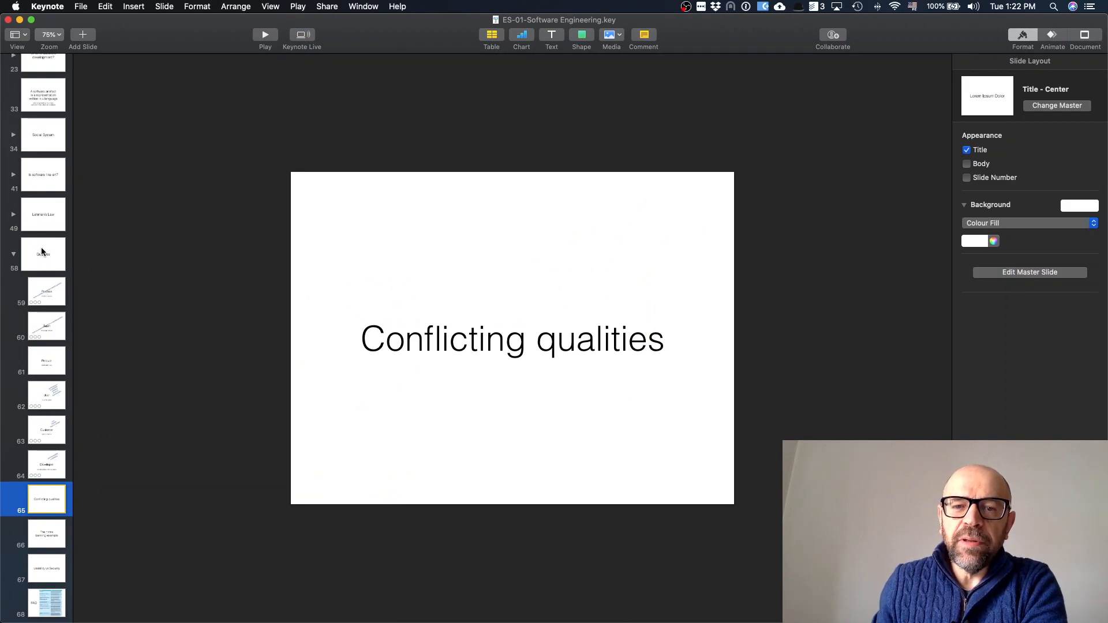
{"action": "left_click", "coordinate": [46, 533]}
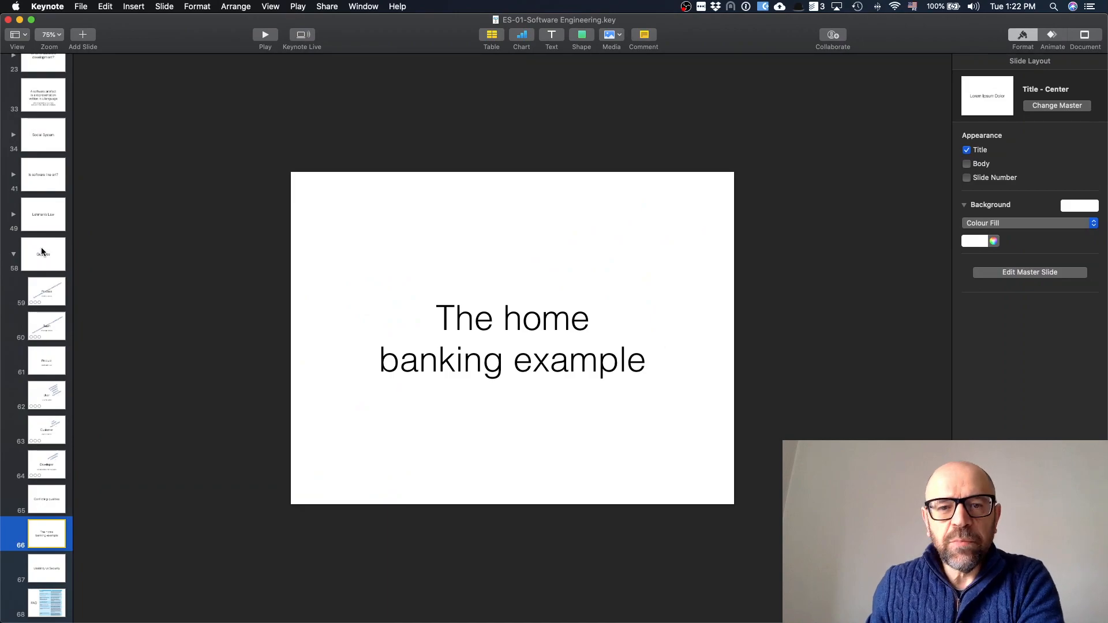
{"action": "left_click", "coordinate": [45, 568]}
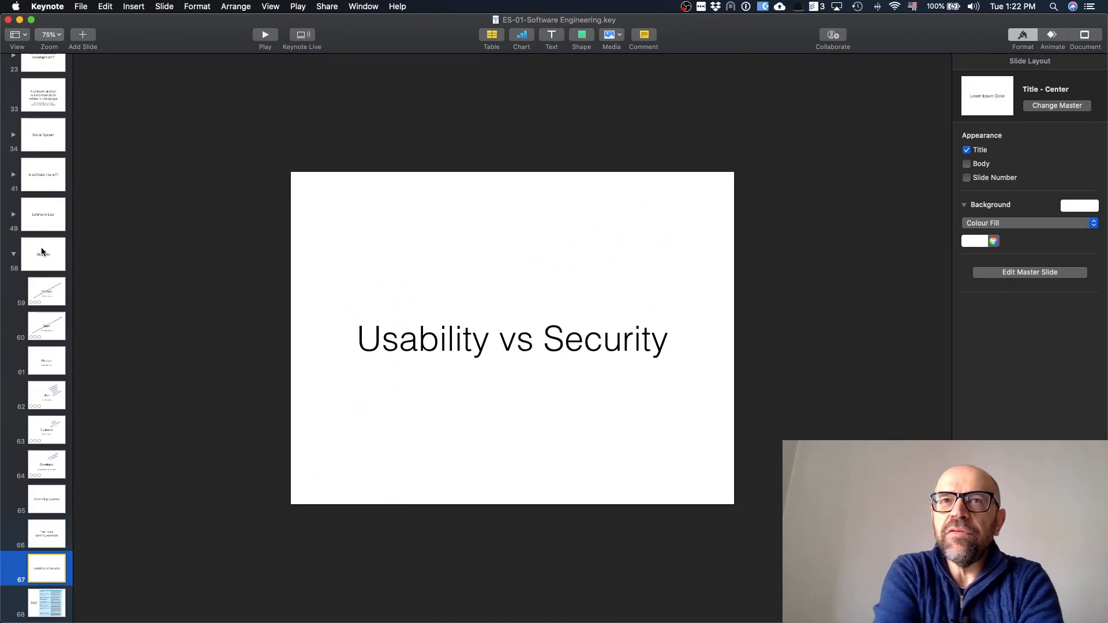